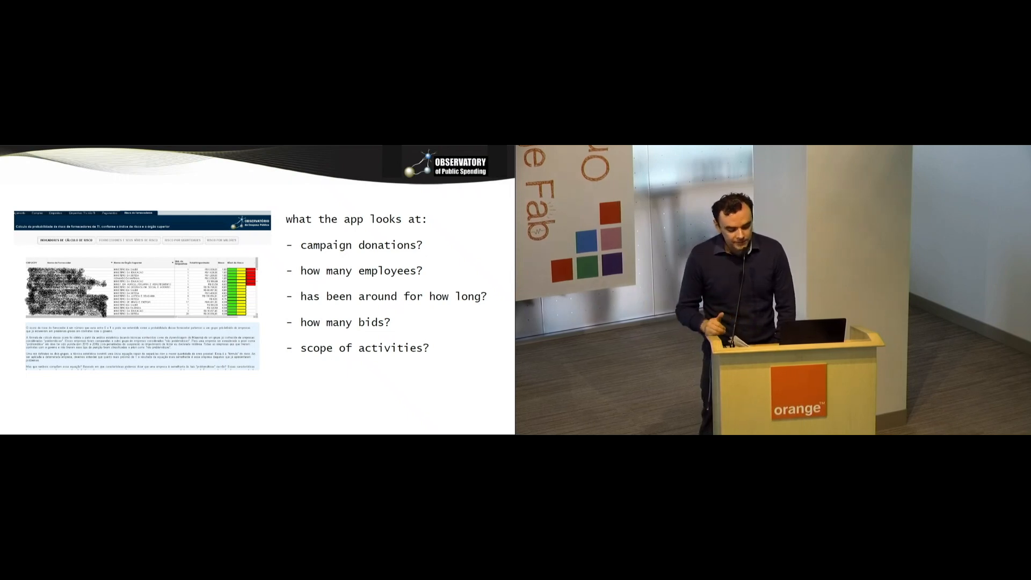
key("Right")
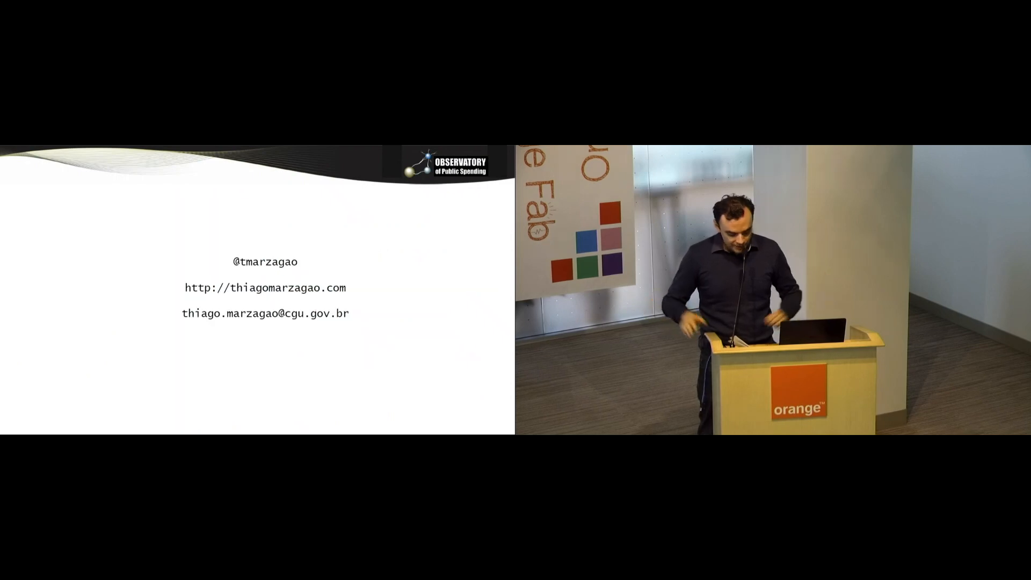